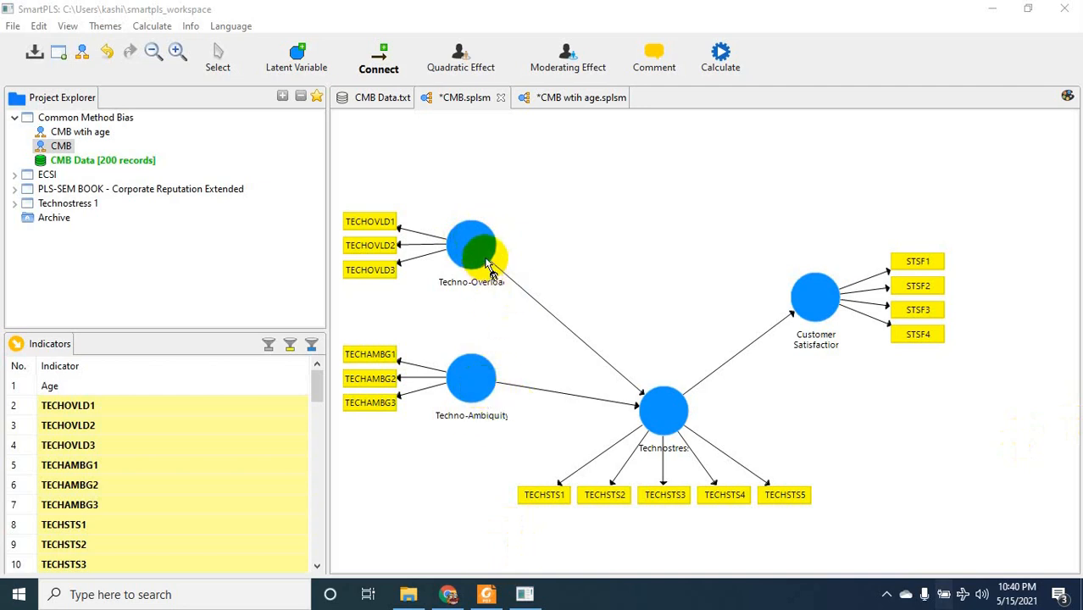
{"action": "mouse_move", "coordinate": [471, 380]}
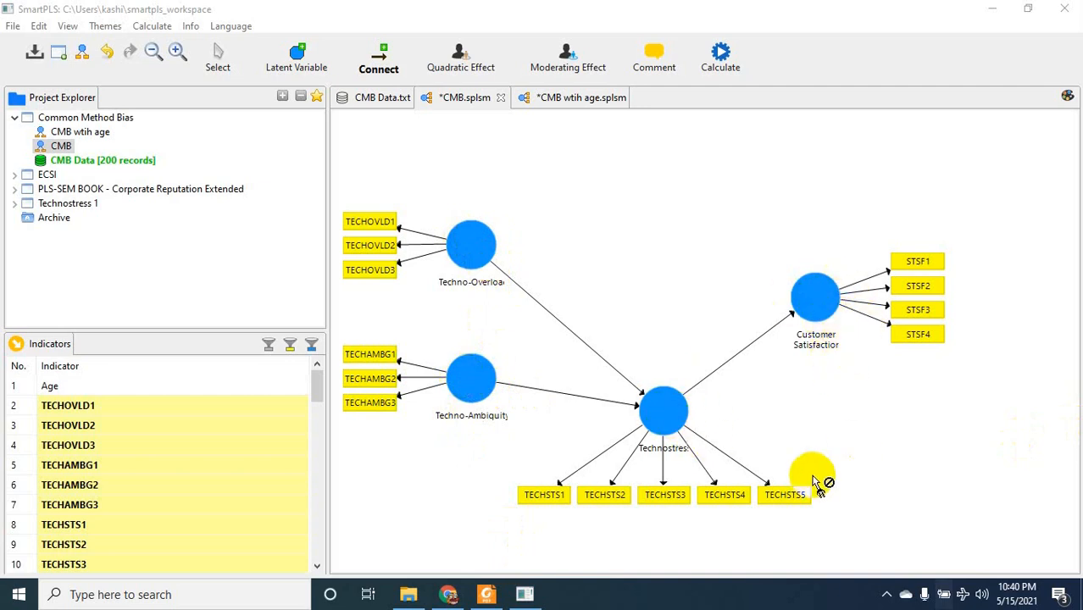
Step: Start the PLS algorithm calculation on the CMB model from the Calculate menu
{"action": "left_click_drag", "start_coordinate": [813, 474], "coordinate": [665, 156]}
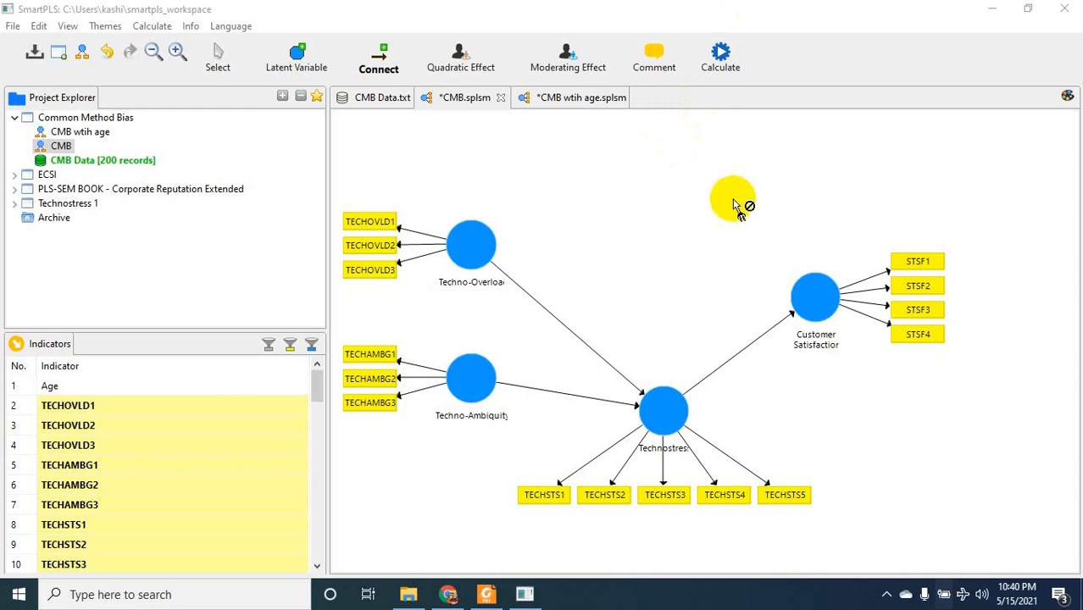
{"action": "left_click", "coordinate": [718, 55]}
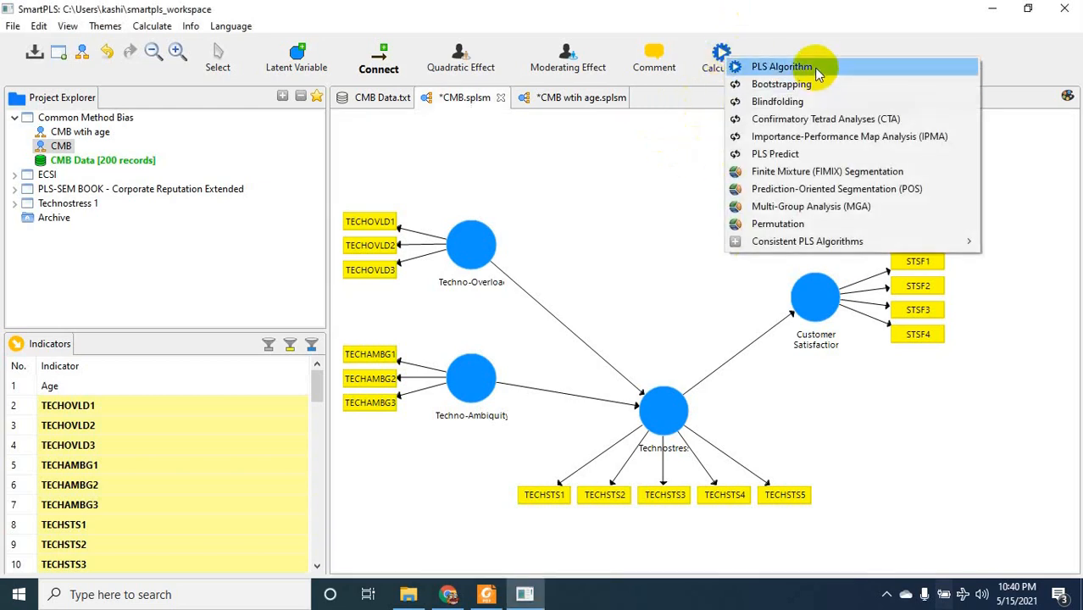
{"action": "mouse_move", "coordinate": [814, 68]}
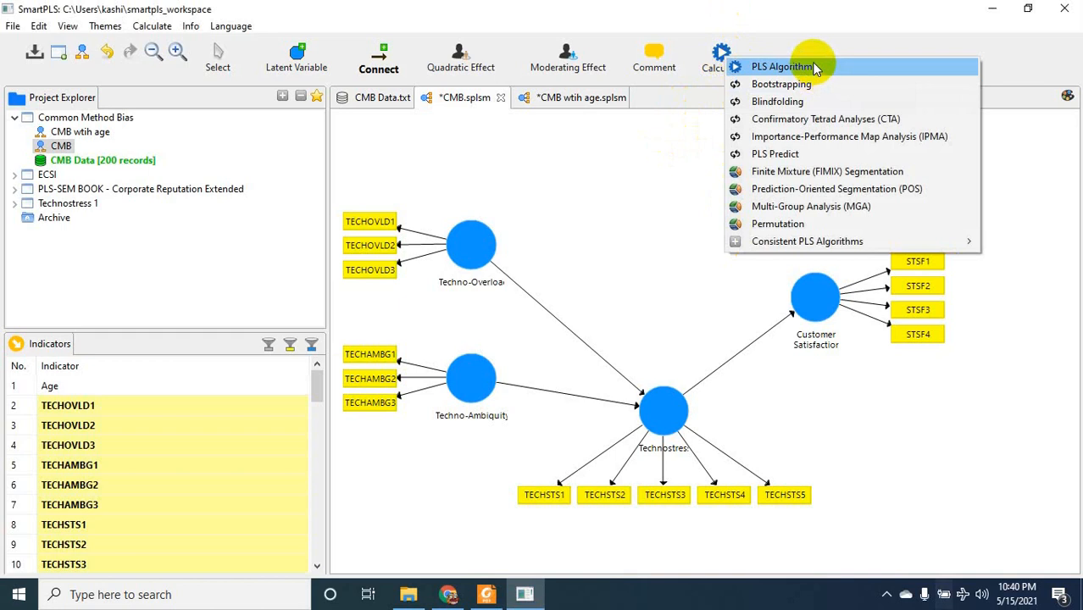
{"action": "left_click", "coordinate": [780, 66]}
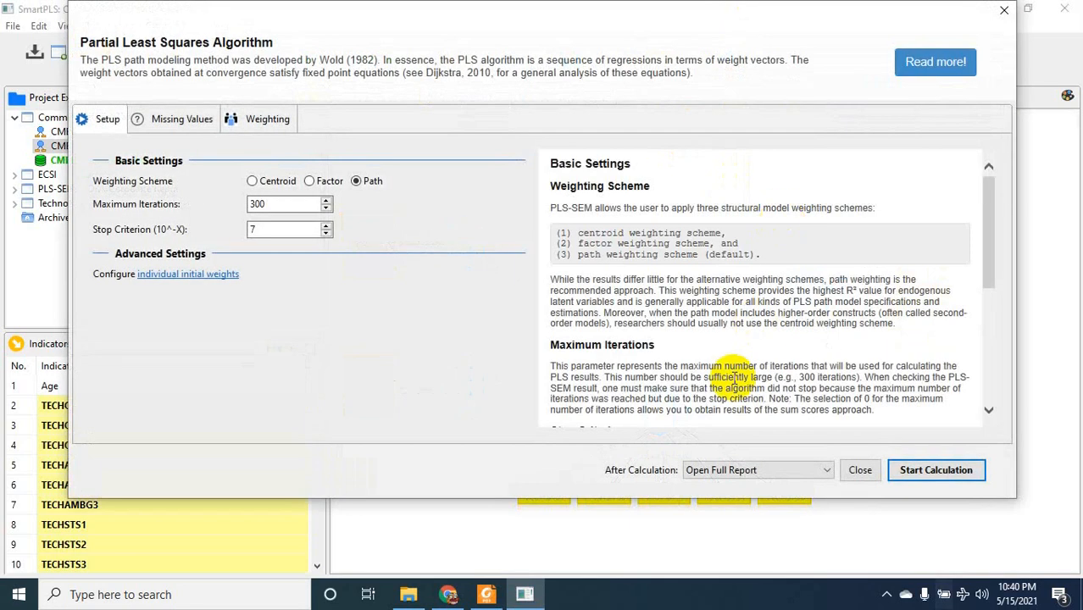
{"action": "left_click", "coordinate": [860, 469]}
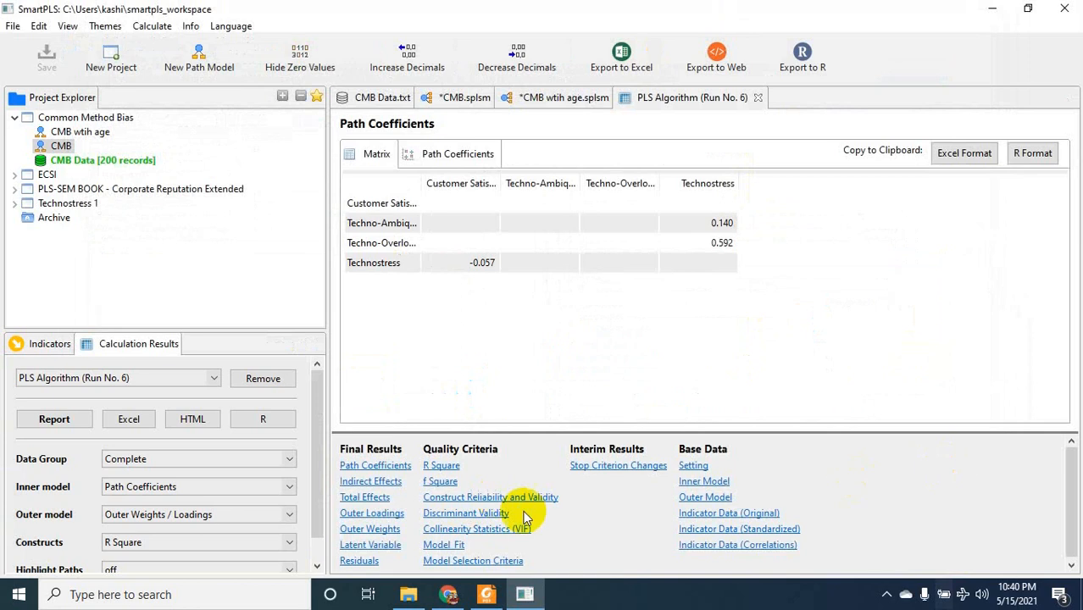
Step: Show the inner VIF values (1.099 and 1.000) from the Collinearity Statistics report
{"action": "left_click", "coordinate": [477, 529]}
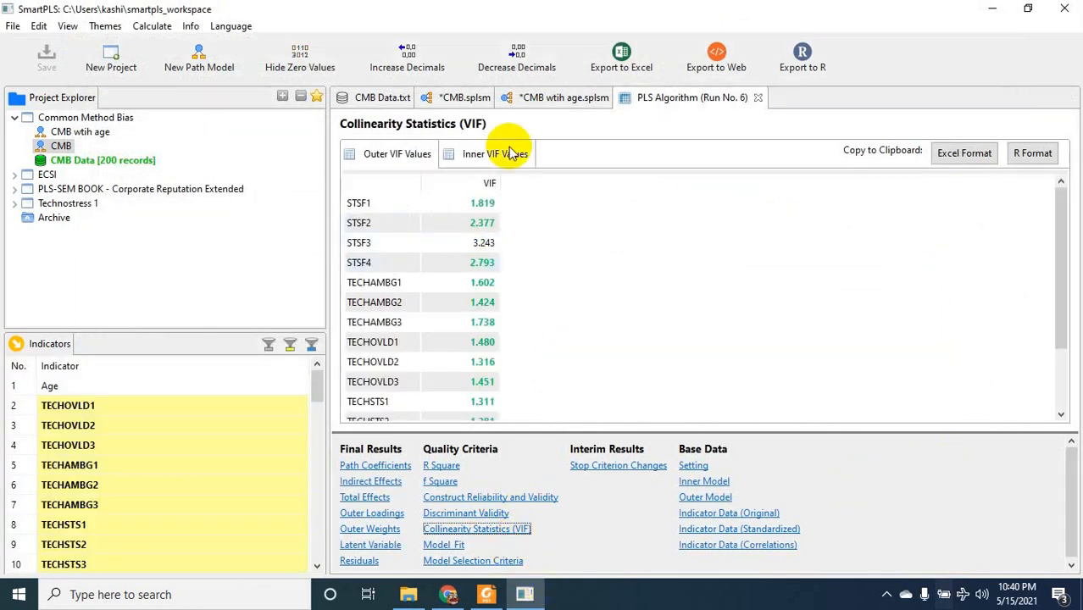
{"action": "left_click", "coordinate": [496, 153]}
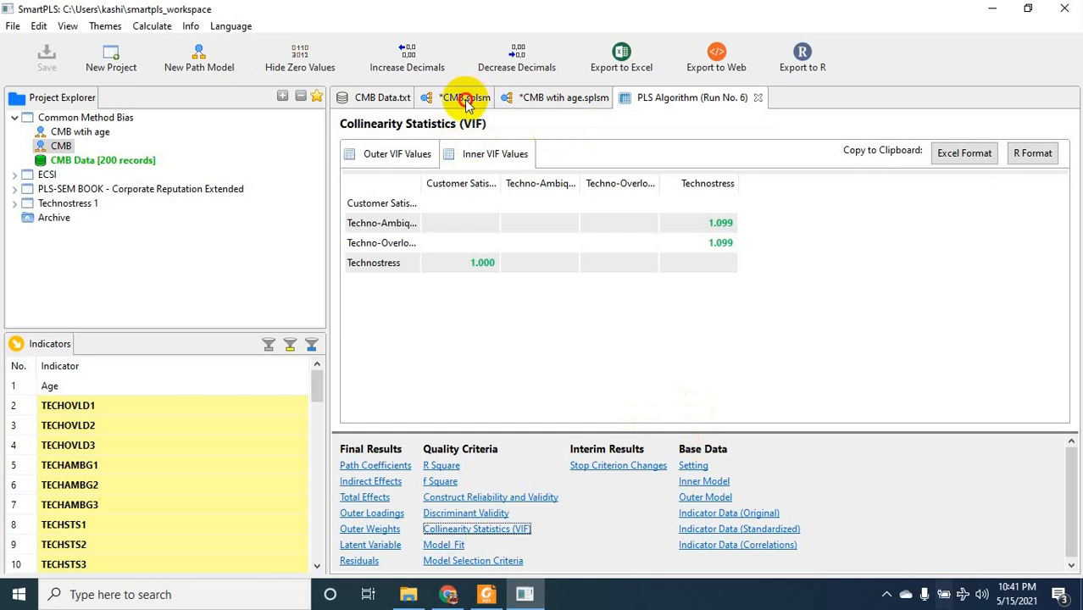
Step: Switch from the CMB model to the CMB wtih age model
{"action": "left_click", "coordinate": [464, 97]}
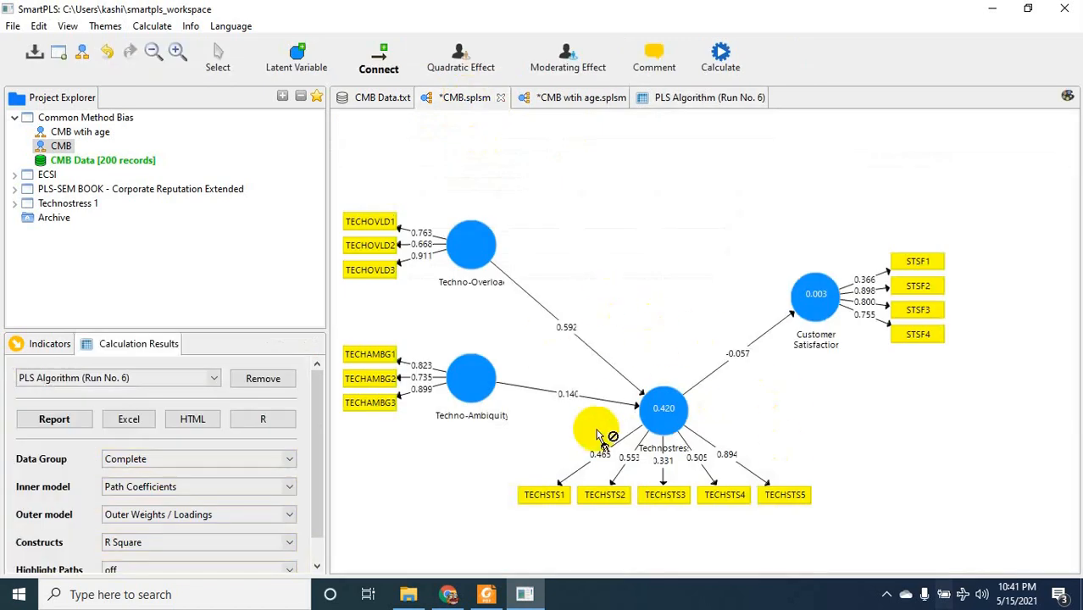
{"action": "left_click", "coordinate": [563, 97]}
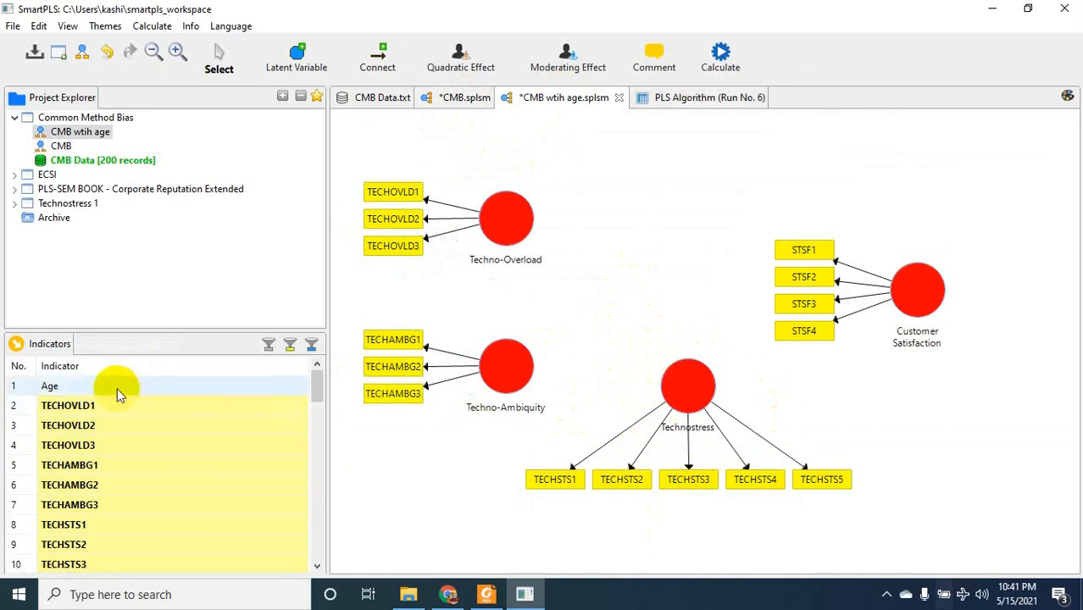
Step: Place the Age indicator on the canvas as Latent Variable 1 and connect the four constructs to it
{"action": "left_click_drag", "start_coordinate": [117, 386], "coordinate": [688, 165]}
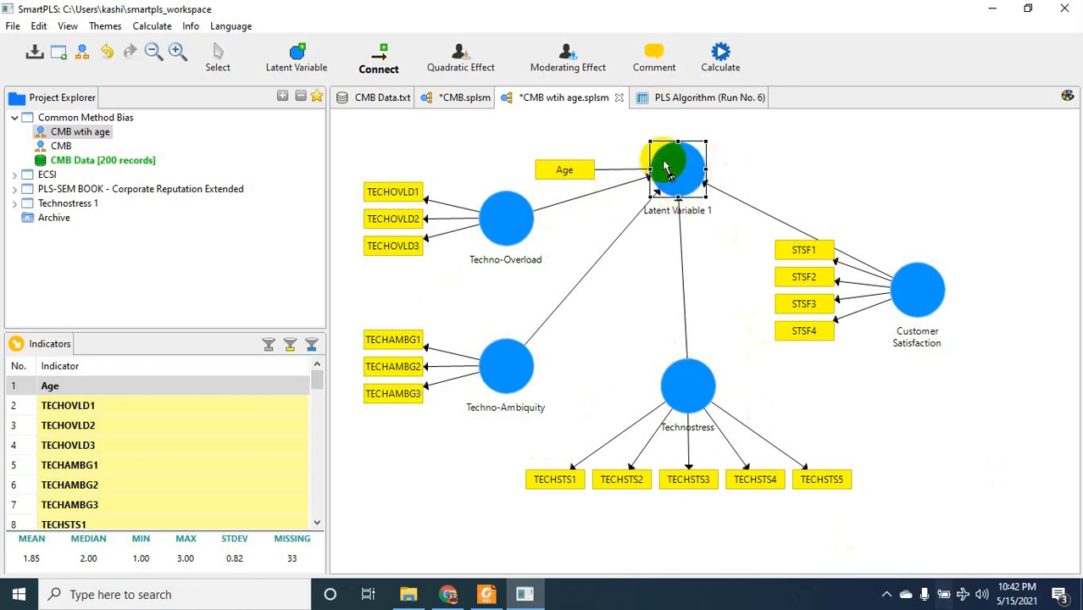
{"action": "mouse_move", "coordinate": [716, 398]}
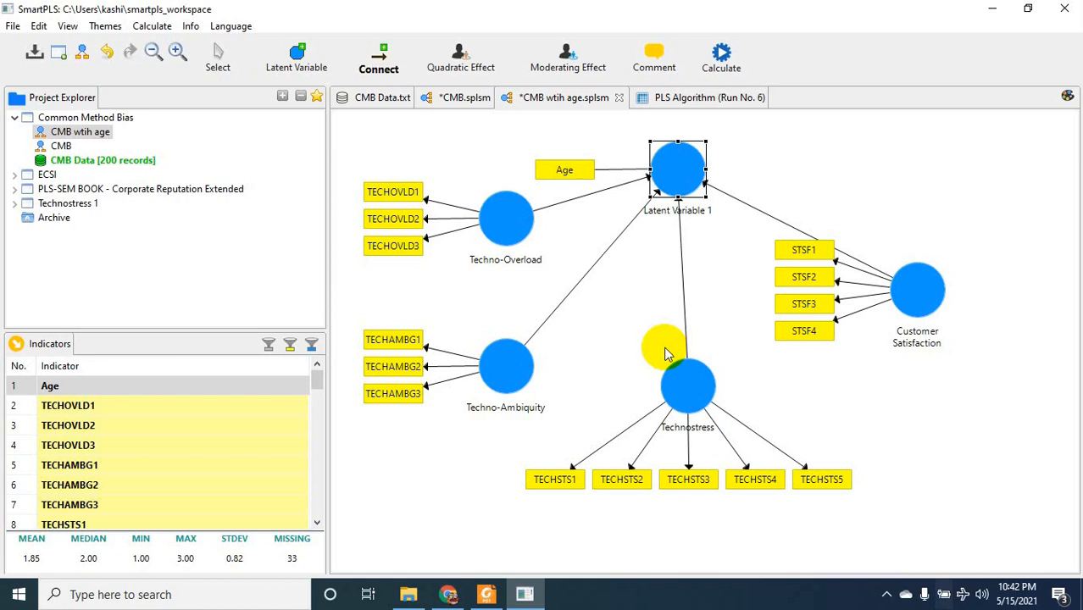
Step: Run the PLS algorithm on the Age model and show inner VIF values between 1.019 and 1.116
{"action": "left_click", "coordinate": [720, 58]}
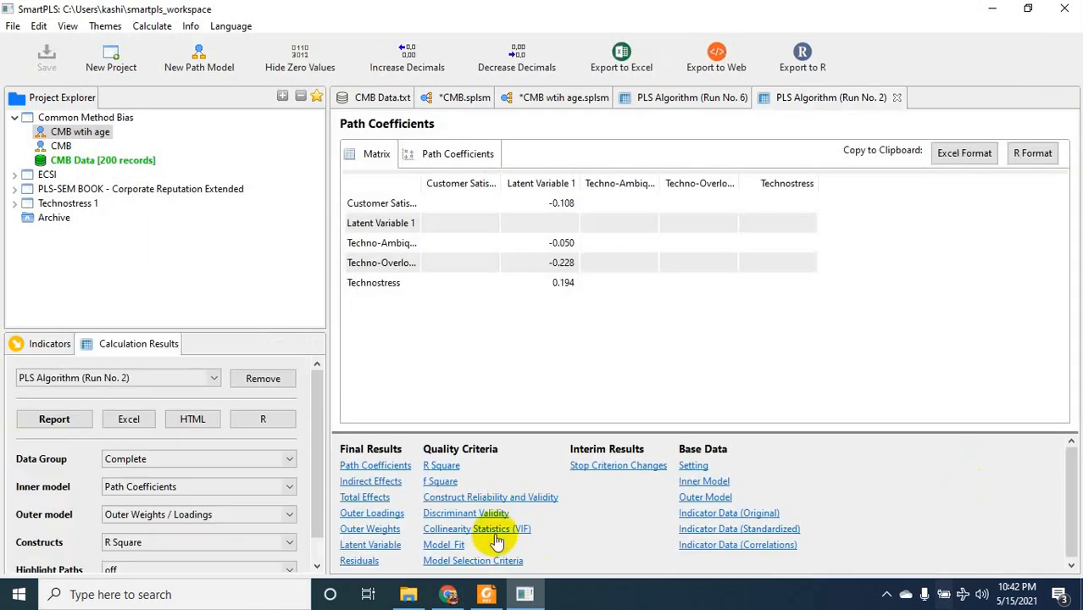
{"action": "left_click", "coordinate": [477, 529]}
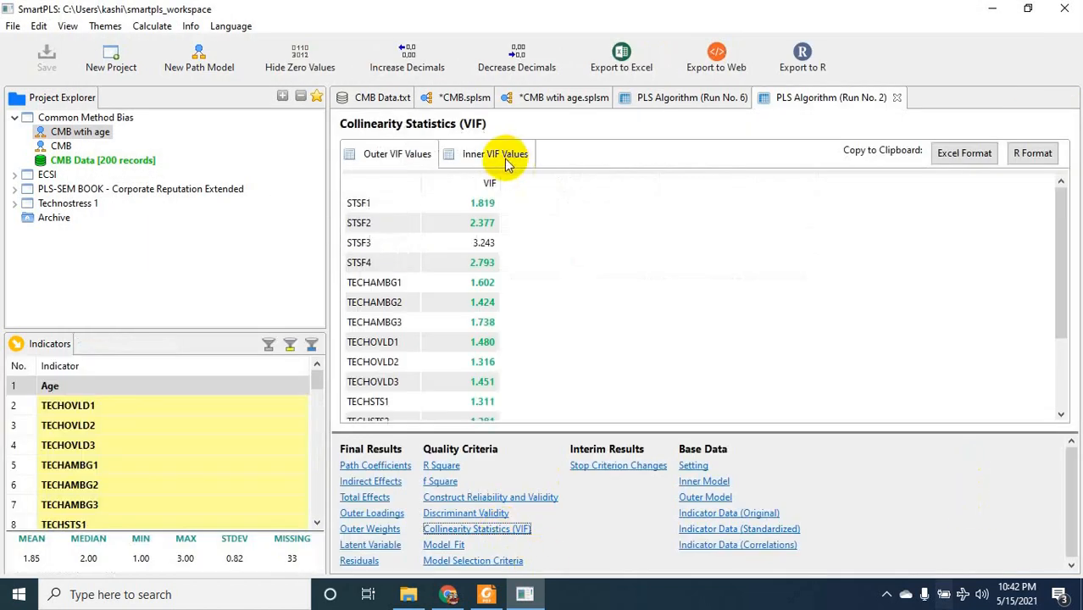
{"action": "left_click", "coordinate": [495, 153]}
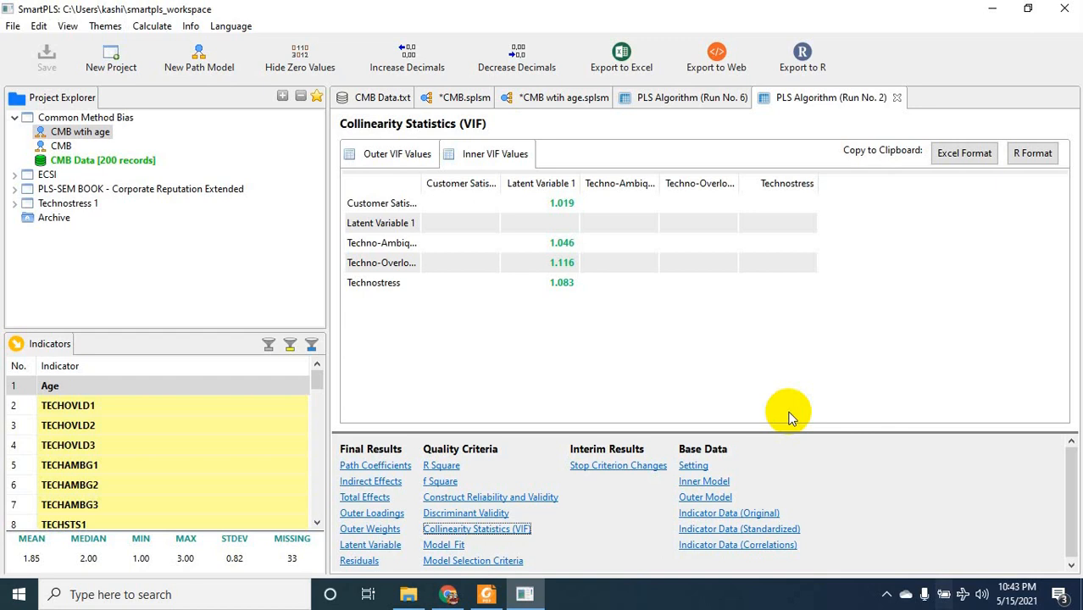
{"action": "mouse_move", "coordinate": [966, 570]}
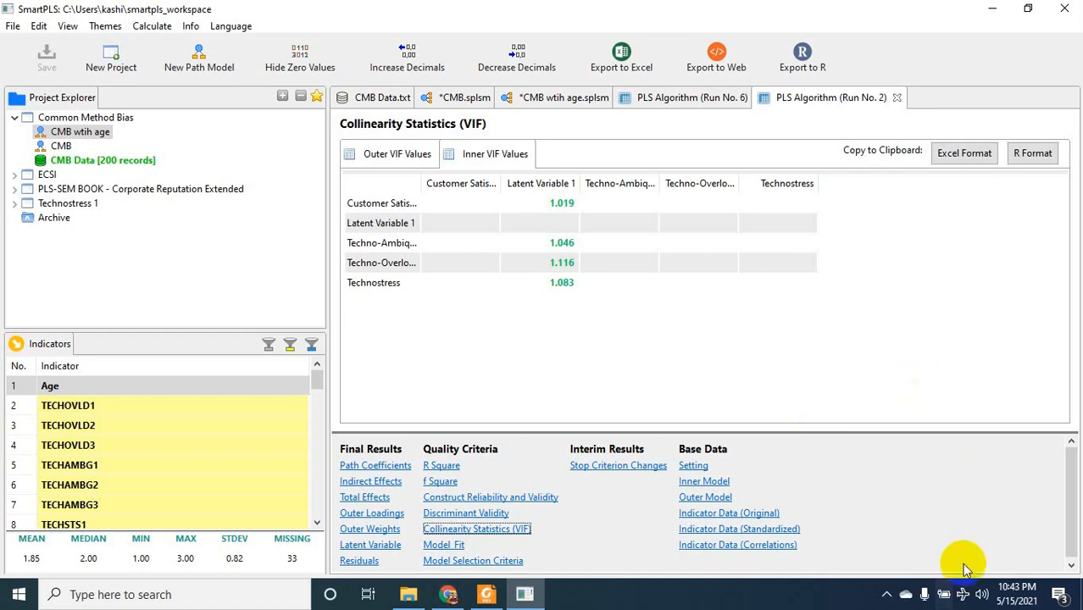